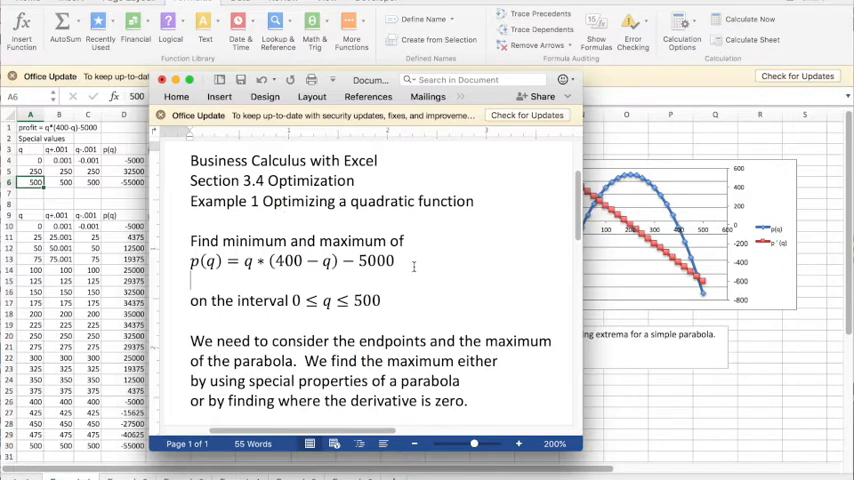
pyautogui.moveTo(234, 284)
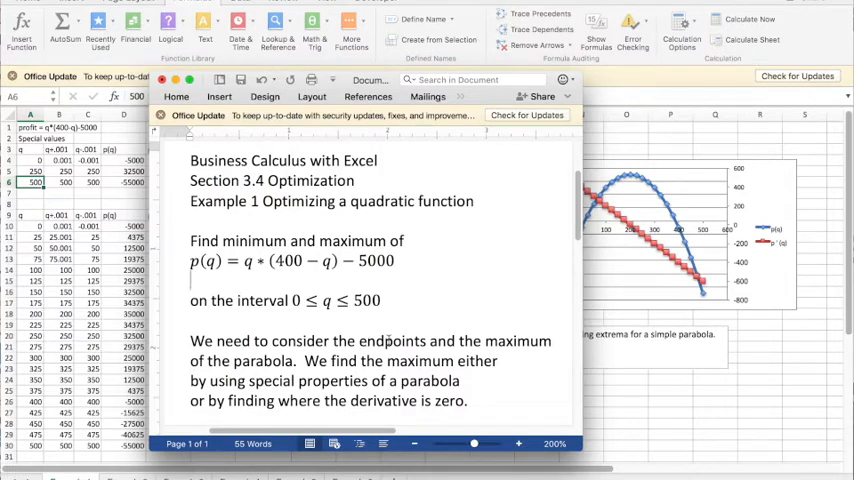
pyautogui.moveTo(246, 364)
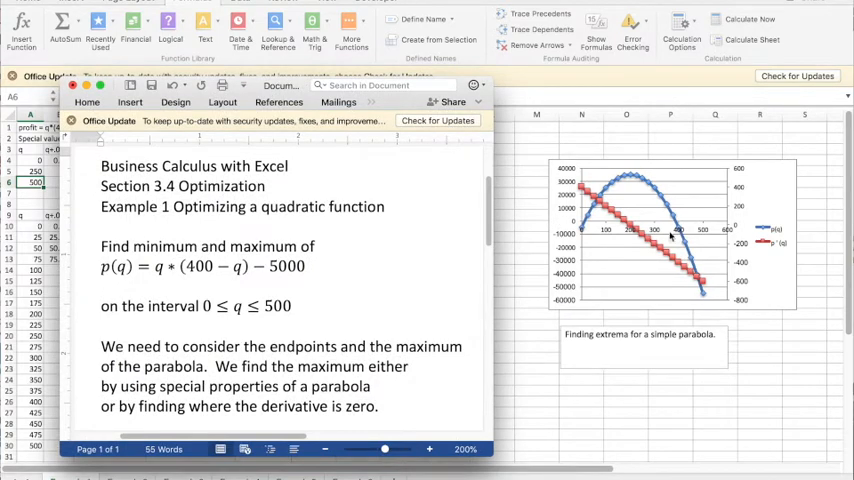
pyautogui.moveTo(604, 230)
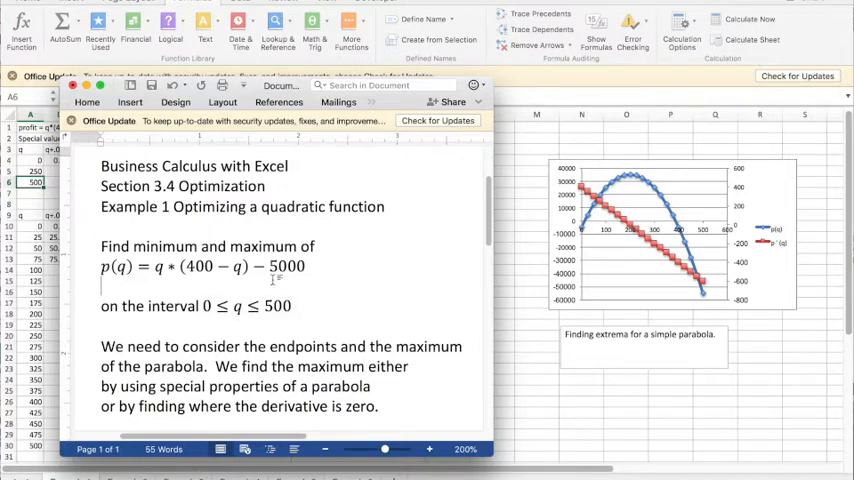
pyautogui.moveTo(636, 240)
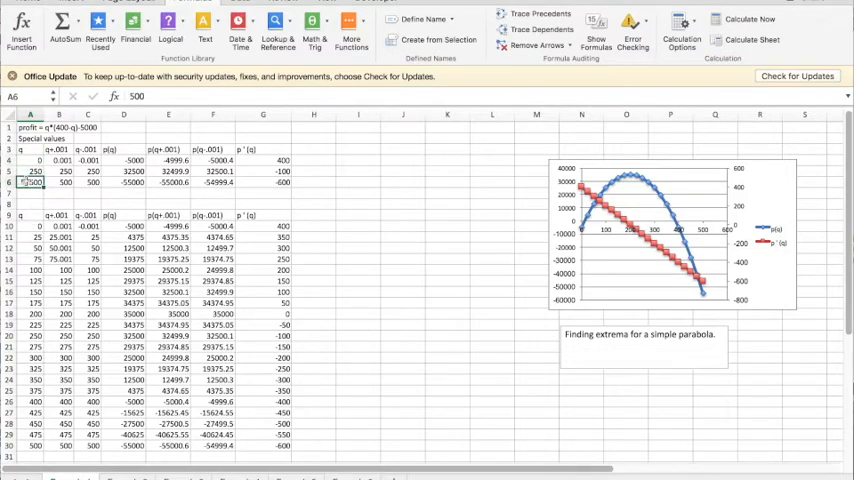
# Change the special-values q from 250 to 200 and label its 35000 row as the maximum
pyautogui.click(30, 168)
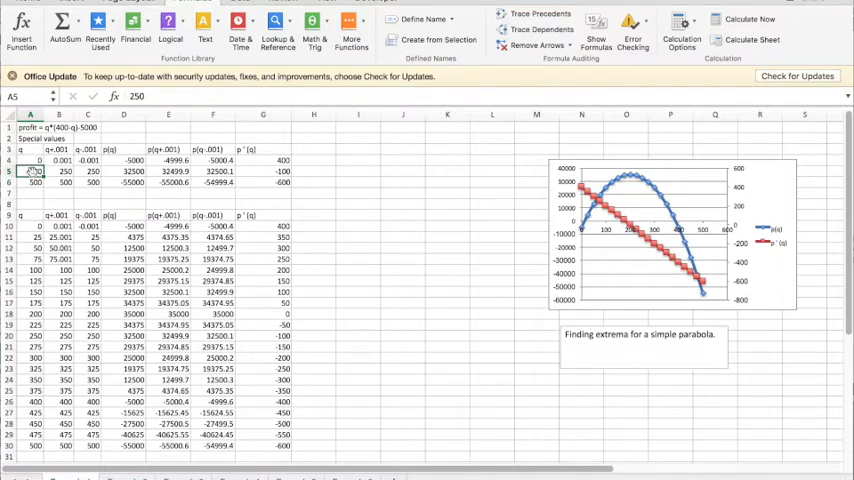
pyautogui.write('200')
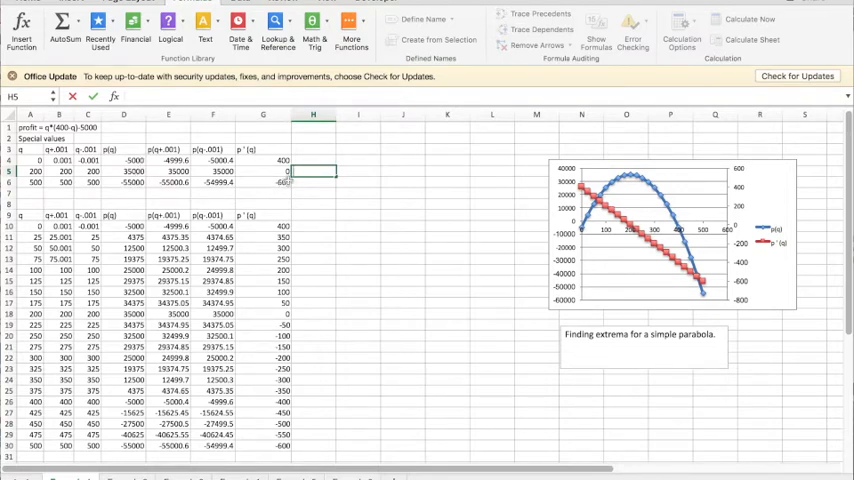
pyautogui.write('maxu')
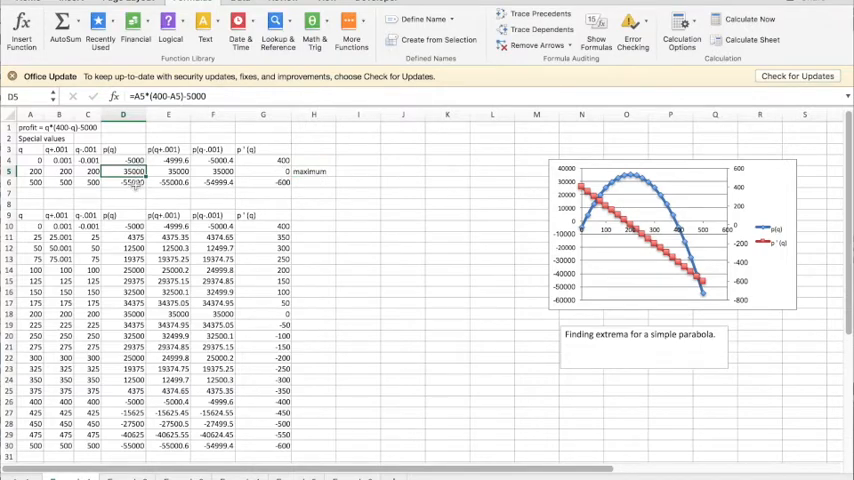
# Label the q=500 row giving −55000 as the minimum
pyautogui.click(316, 184)
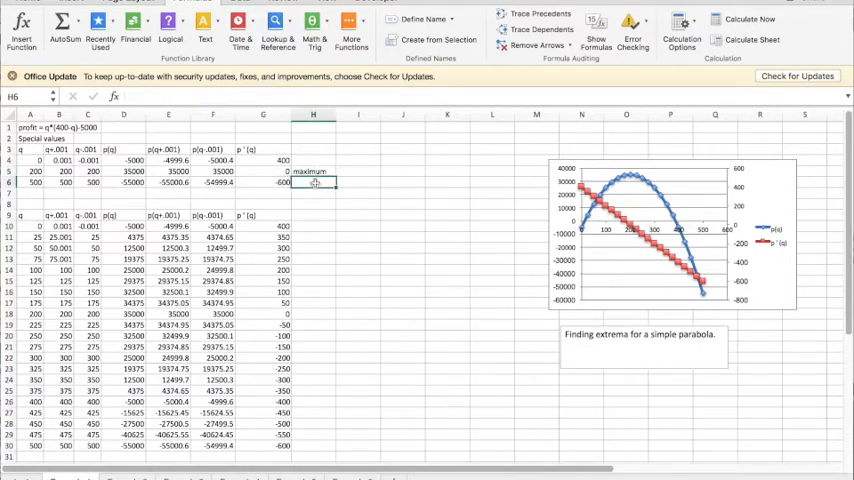
pyautogui.write('minimum')
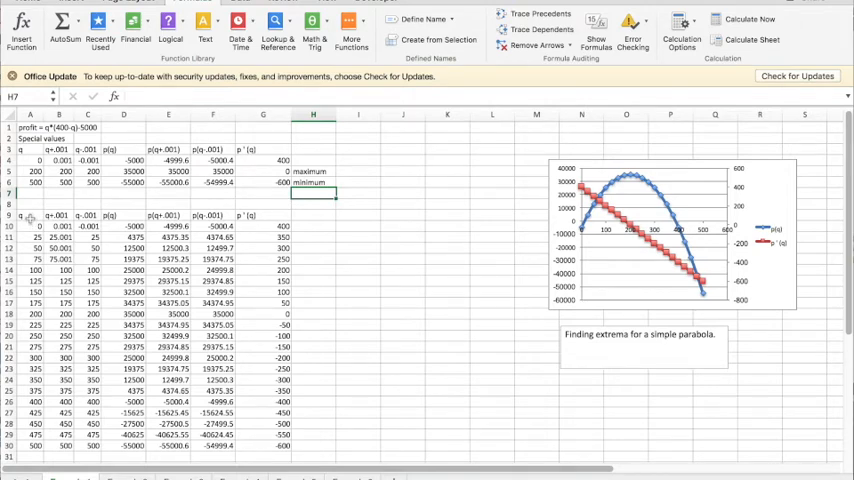
pyautogui.click(62, 214)
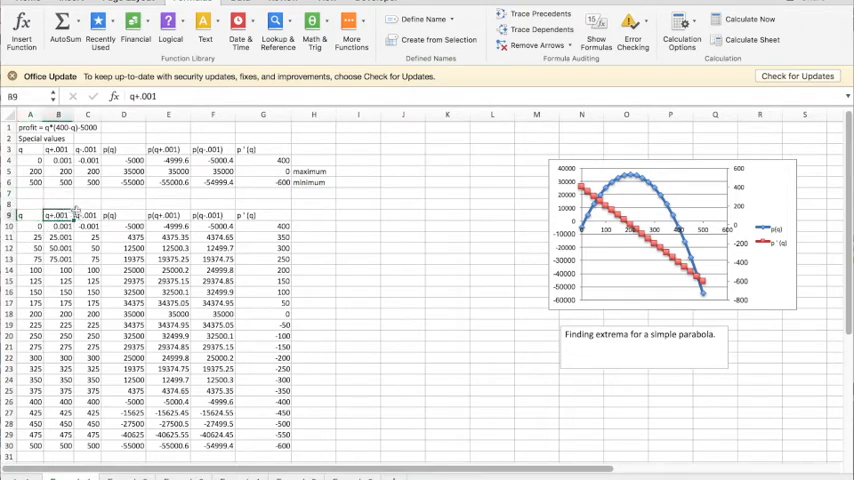
pyautogui.click(96, 216)
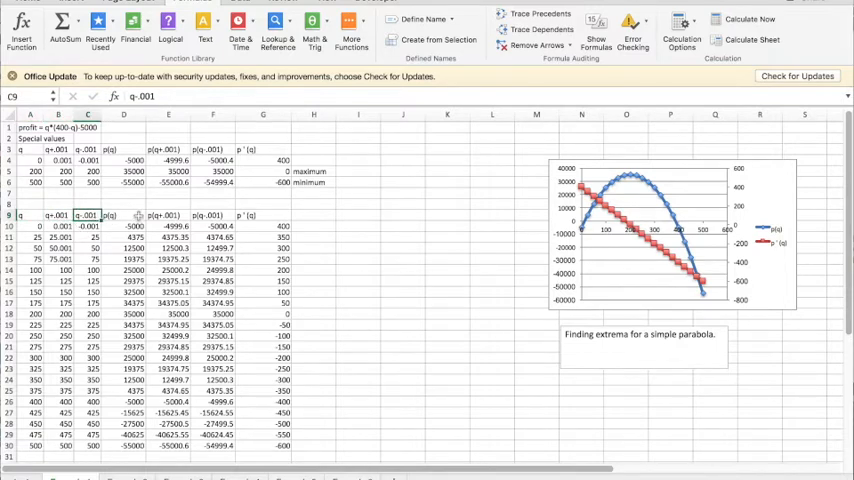
pyautogui.click(234, 216)
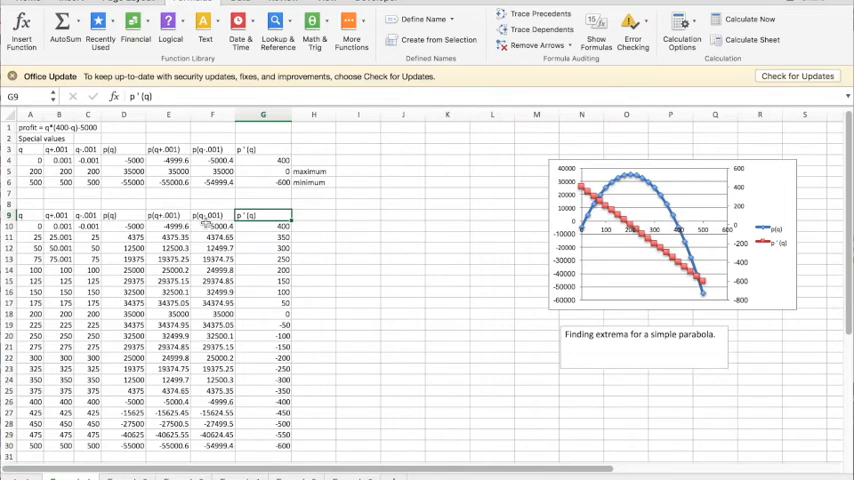
pyautogui.click(596, 28)
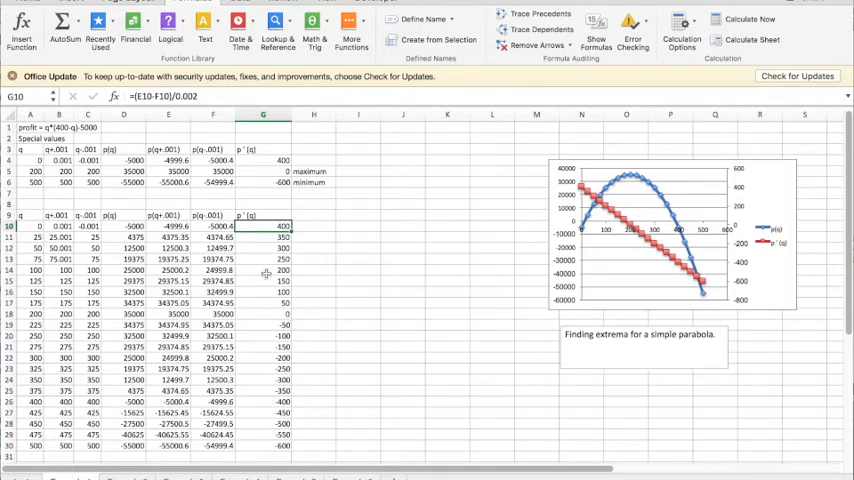
pyautogui.click(312, 224)
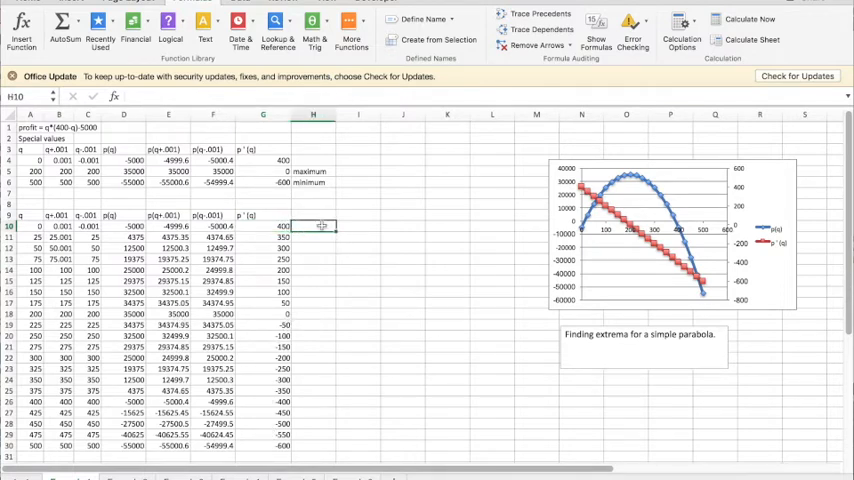
# Add column-H notes marking the zero-derivative point at q=200, then check p(q) at q=200 and q=500
pyautogui.write('p')
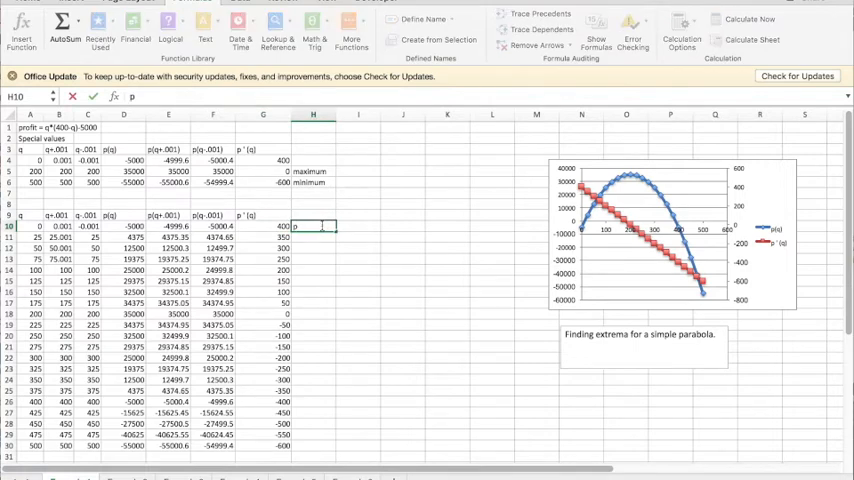
pyautogui.write('point')
pyautogui.click(314, 314)
pyautogui.write('deriv 0')
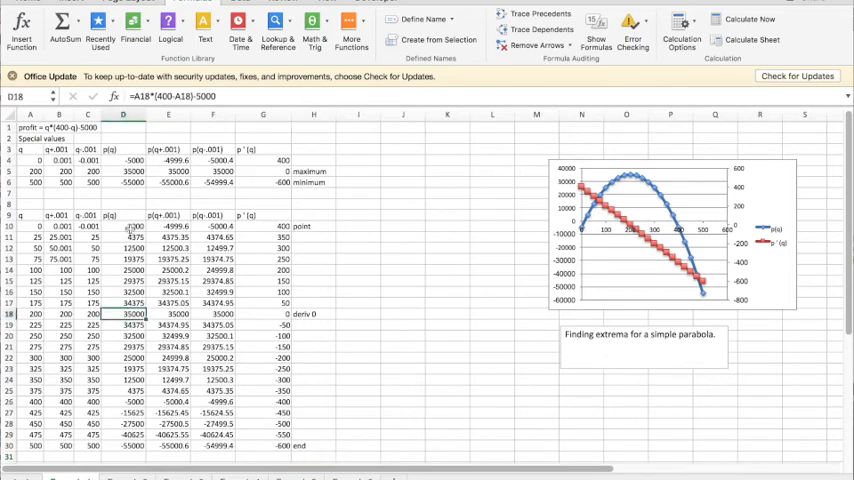
pyautogui.click(124, 236)
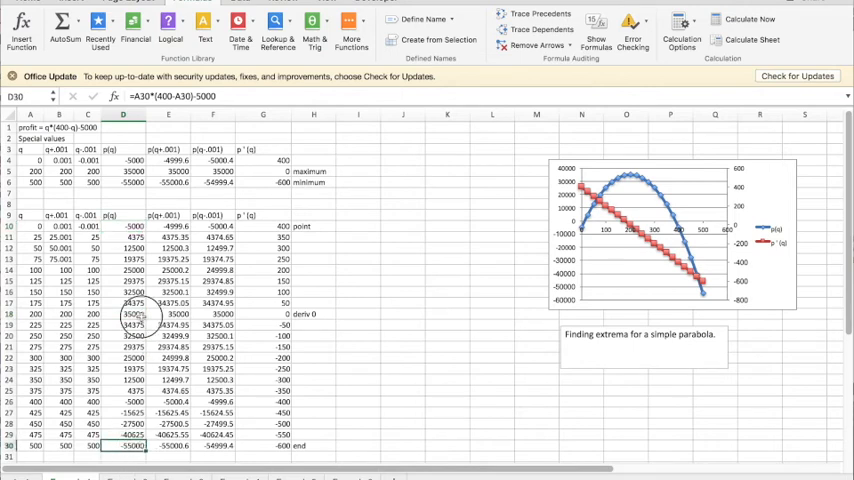
pyautogui.click(128, 314)
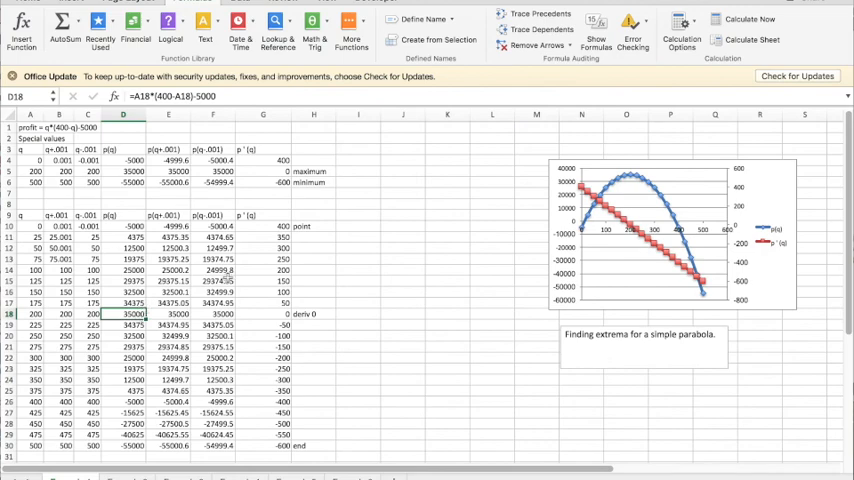